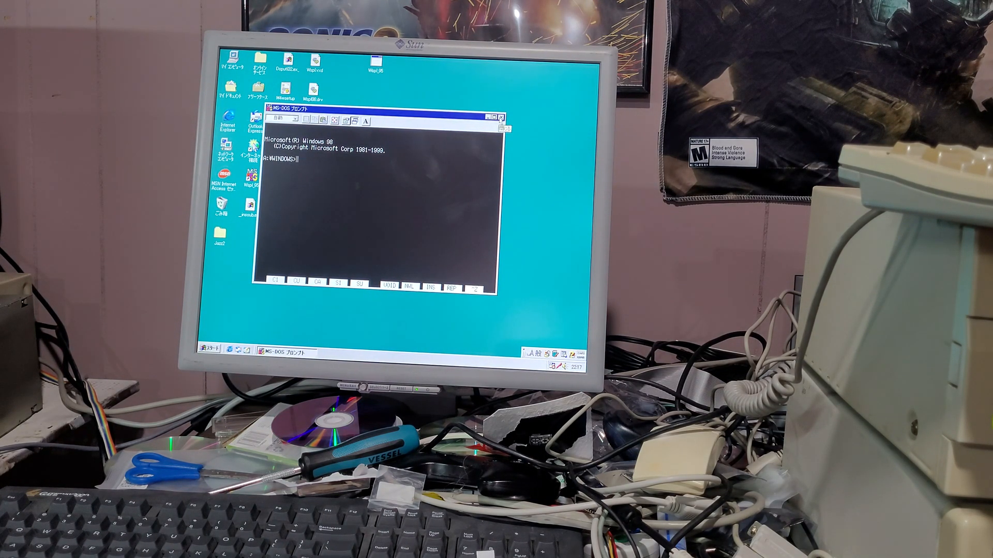
# - Close the MS-DOS prompt window and bring up the Start menu on the desktop
pyautogui.click(495, 117)
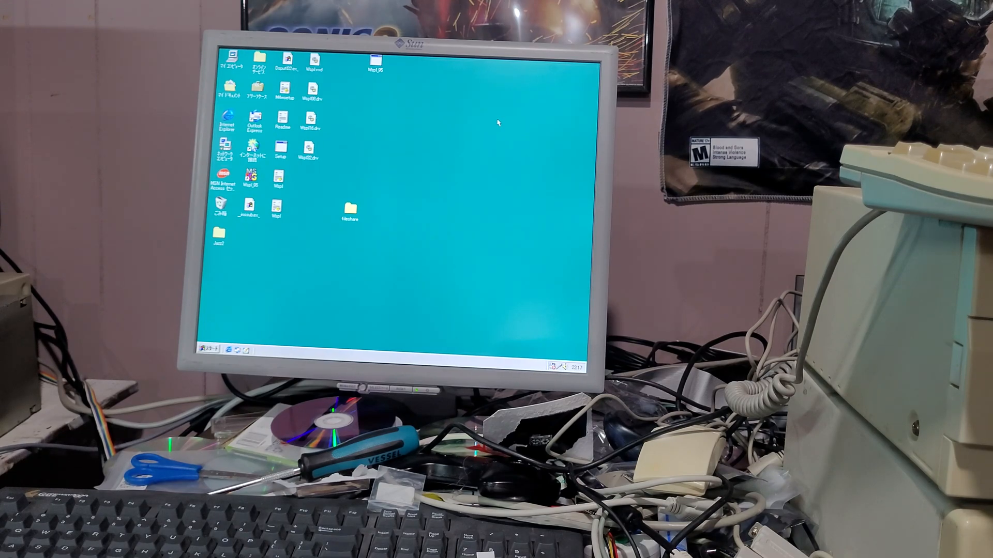
pyautogui.click(207, 351)
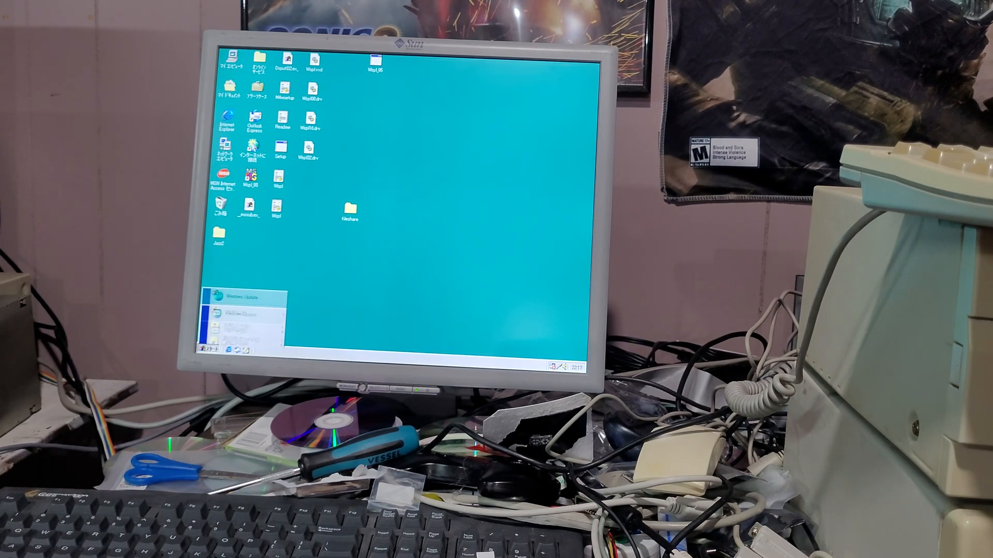